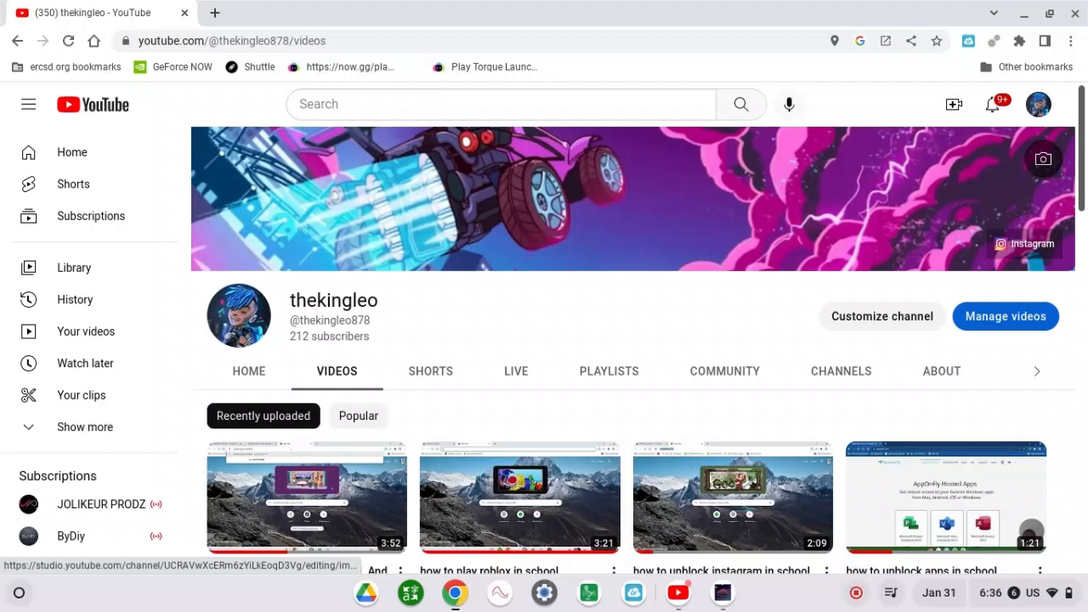
- Scroll down through the YouTube channel's video list before switching to the now.gg launcher tab
{"action": "scroll", "scroll_direction": "down", "scroll_amount": 3}
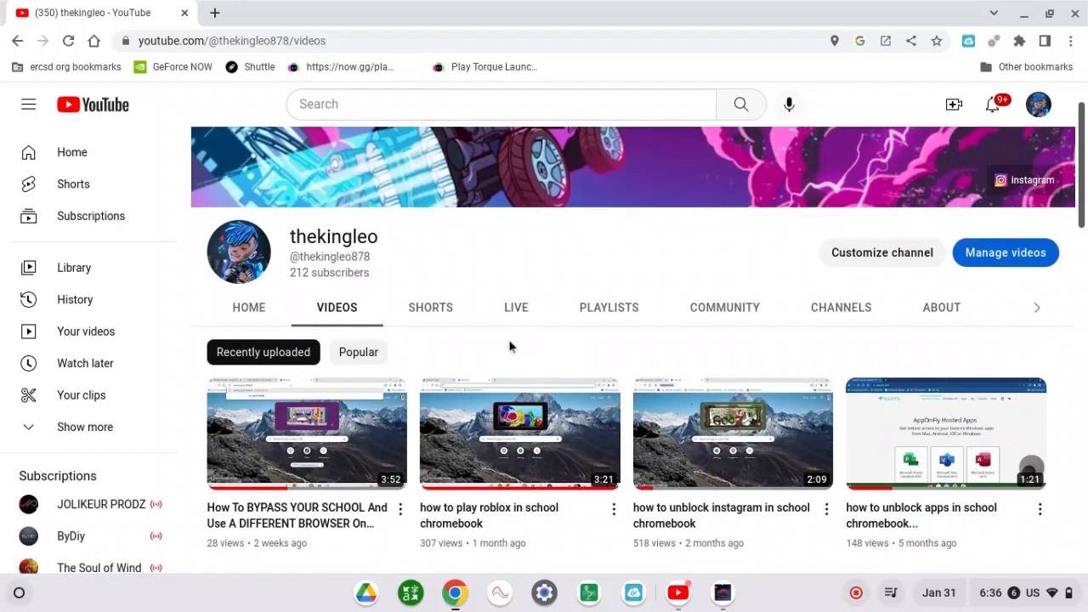
{"action": "scroll", "scroll_direction": "down", "scroll_amount": 3}
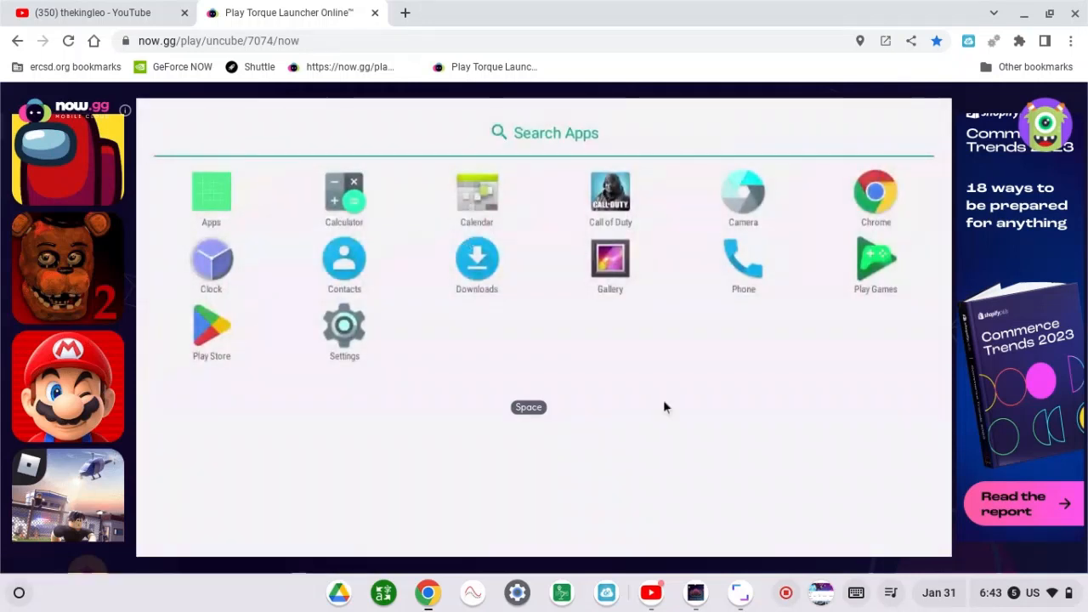
{"action": "mouse_move", "coordinate": [666, 414]}
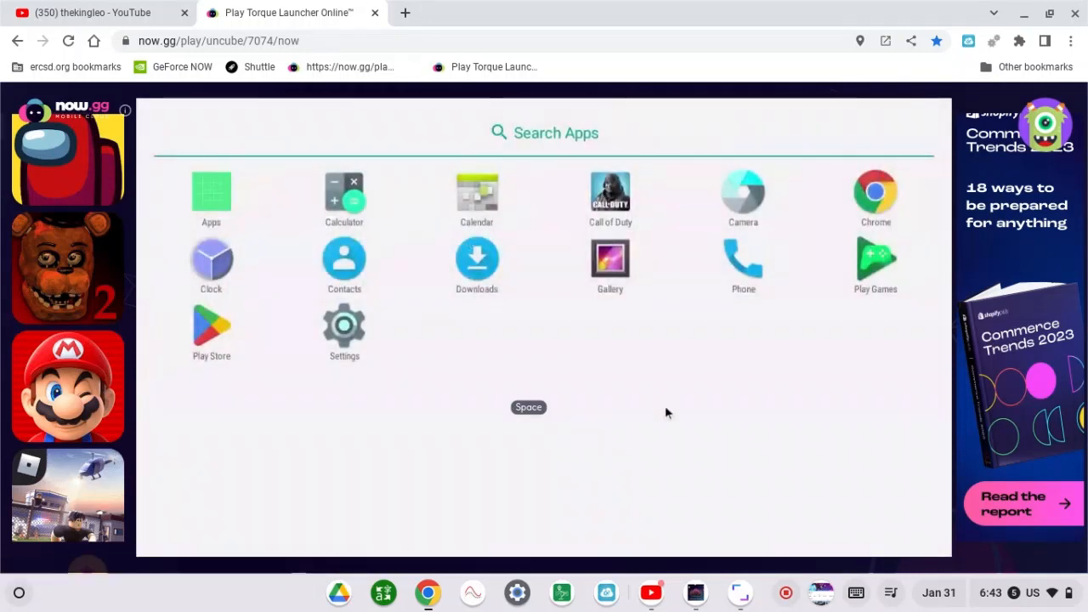
{"action": "mouse_move", "coordinate": [744, 191]}
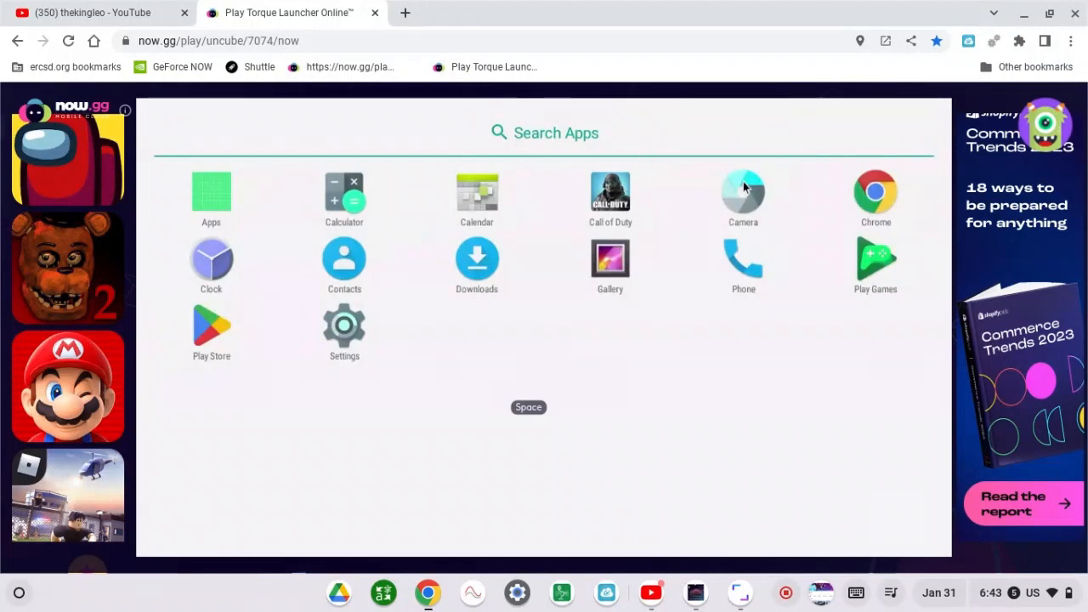
- Search the Play Store for 'free fire' via the suggestion, view results, then return to the search screen
{"action": "left_click", "coordinate": [211, 327]}
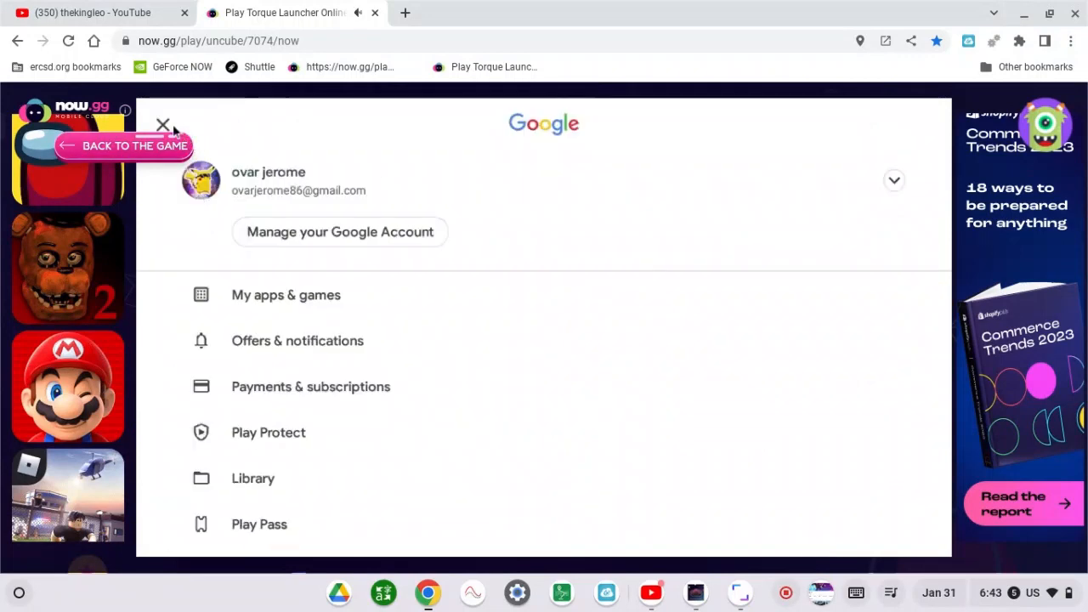
{"action": "left_click", "coordinate": [163, 126]}
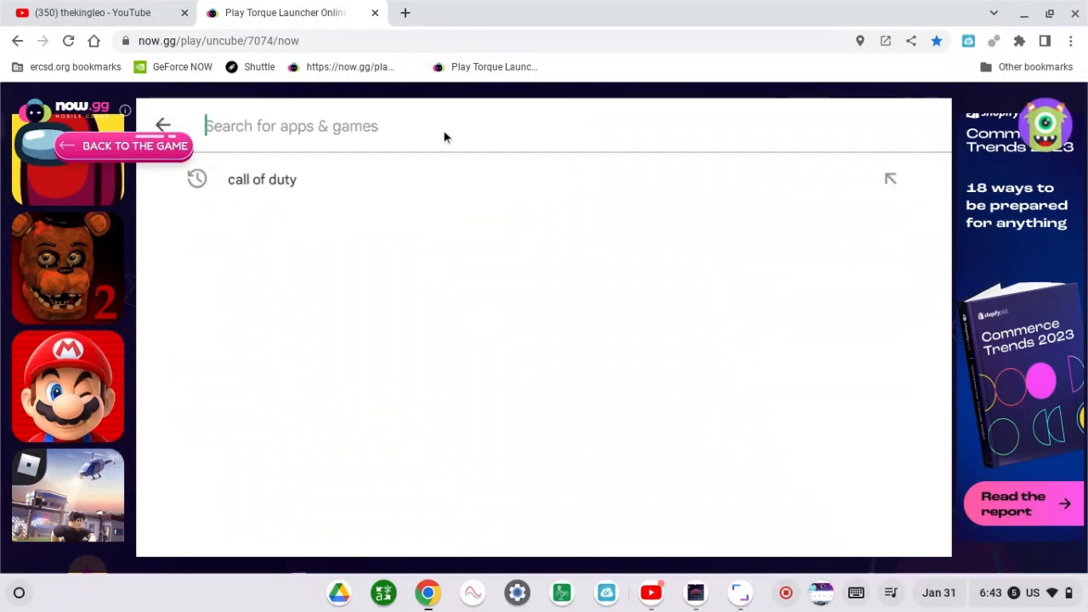
{"action": "type", "text": "free"}
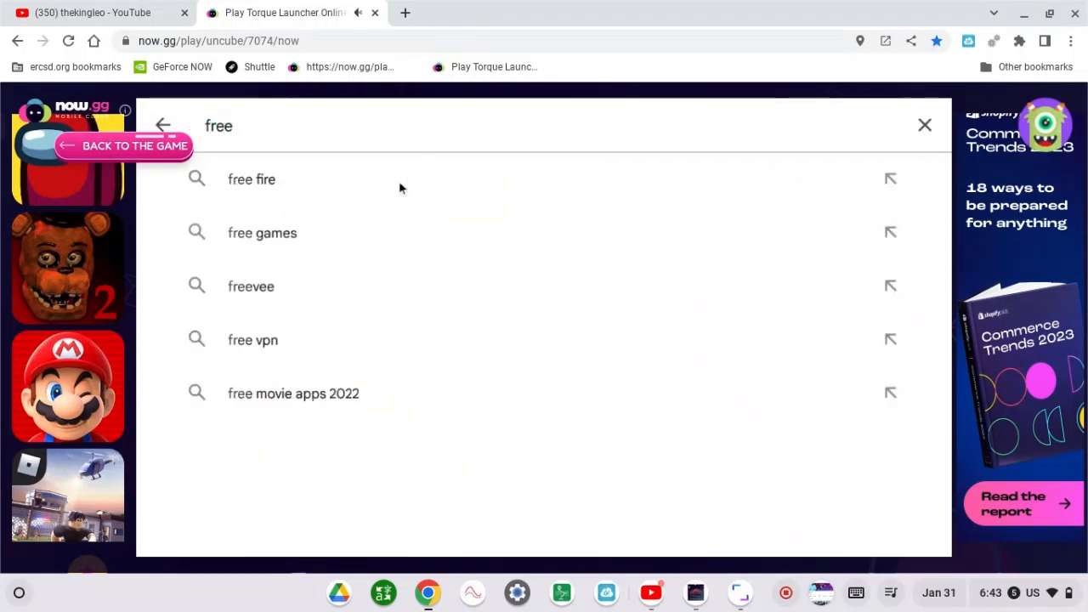
{"action": "left_click", "coordinate": [252, 179]}
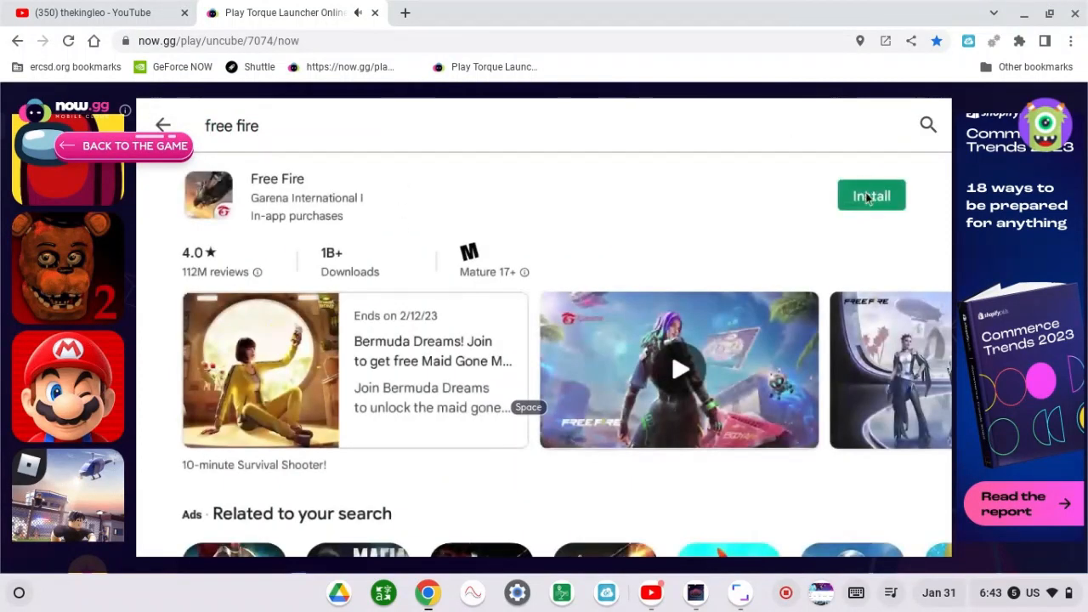
{"action": "left_click", "coordinate": [871, 196]}
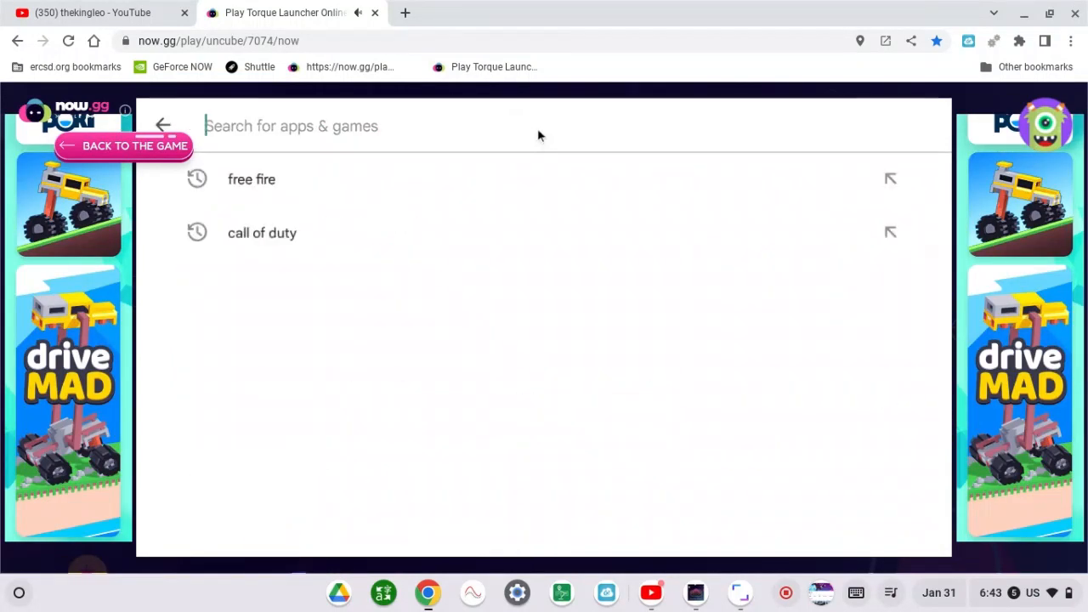
- Search 'fi' and choose the fifia mobile suggestion, then start installing FIFA Soccer by Electronic Arts
{"action": "type", "text": "fifi"}
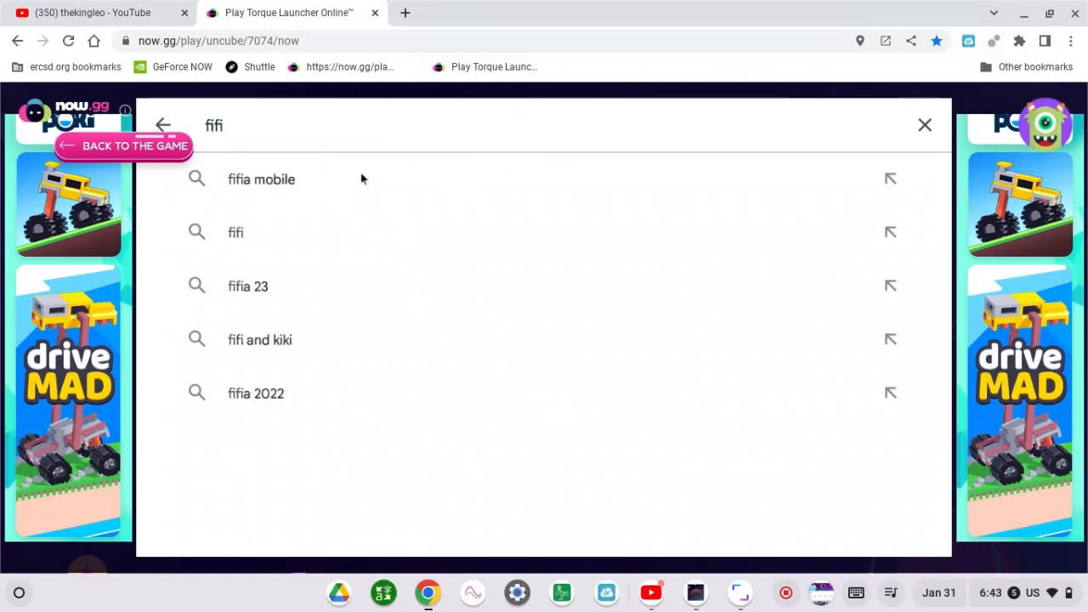
{"action": "left_click", "coordinate": [262, 179]}
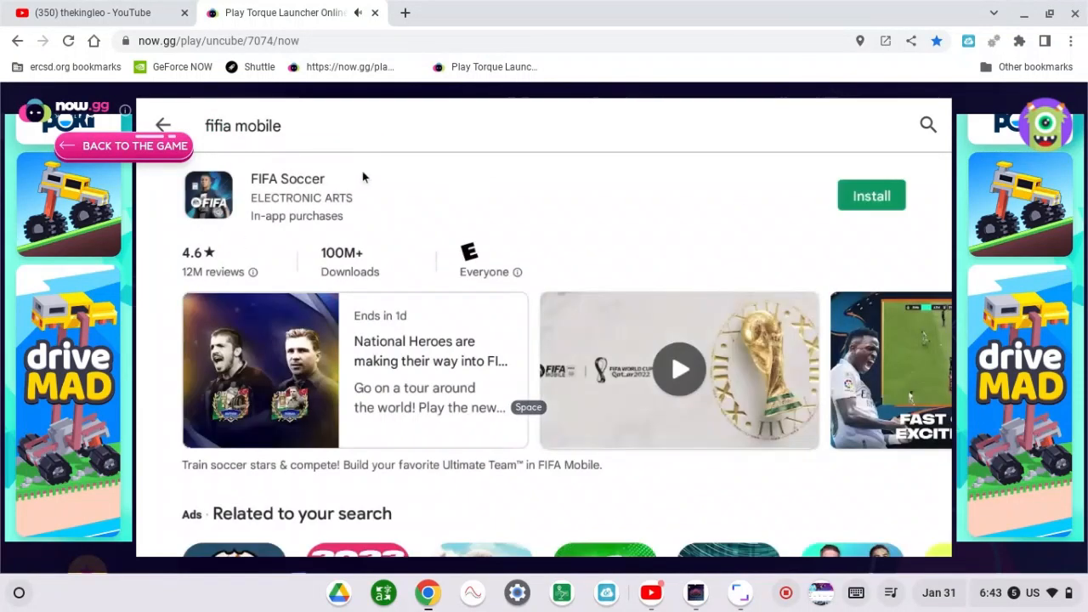
{"action": "left_click", "coordinate": [871, 196]}
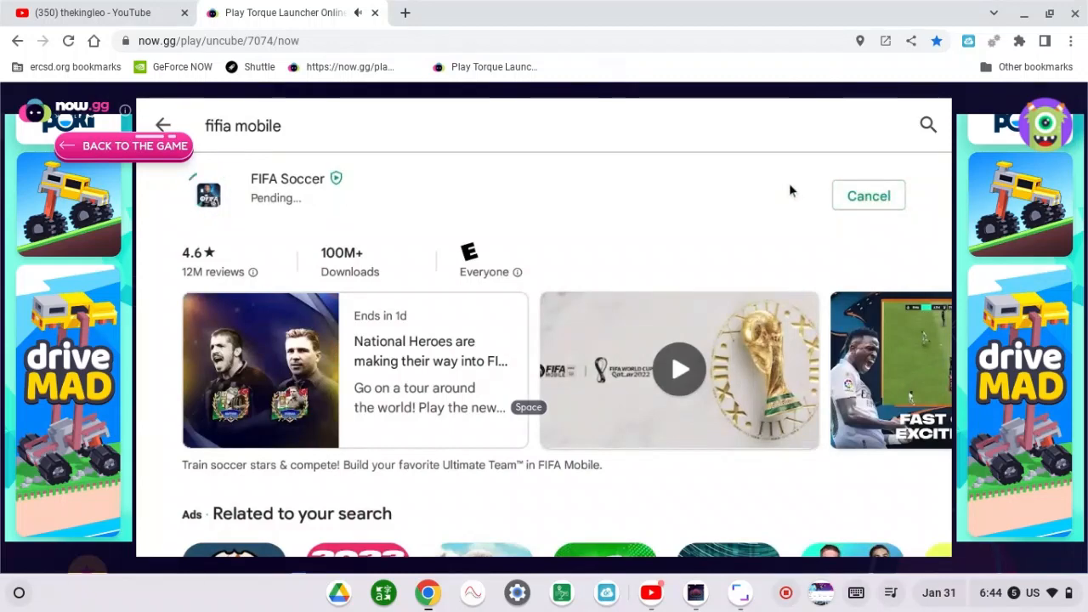
- Briefly visit the YouTube channel tab, then return to the launcher to watch FIFA Soccer installing
{"action": "left_click", "coordinate": [98, 14]}
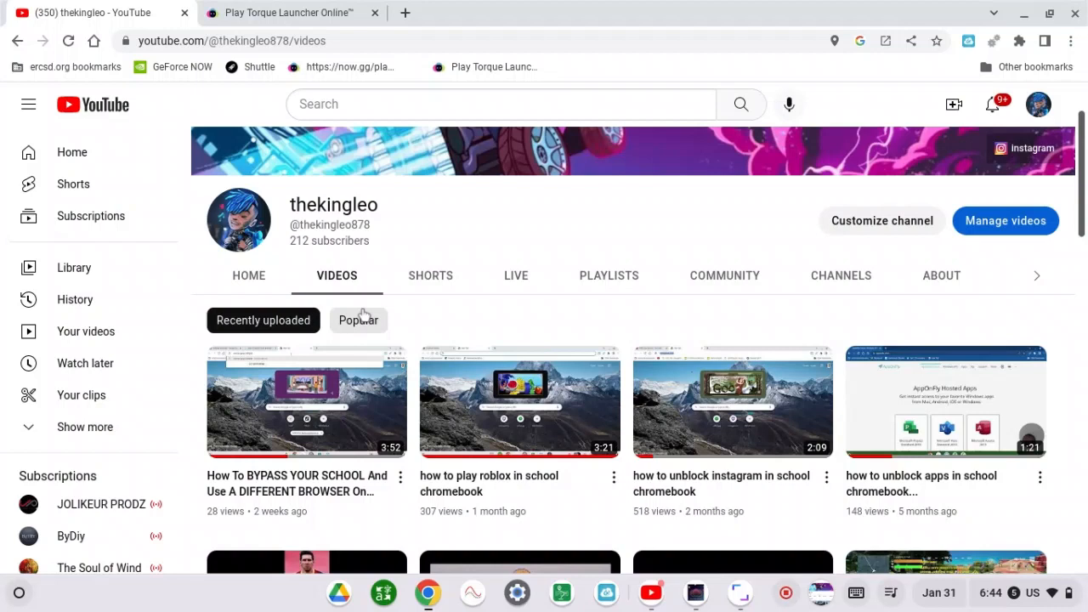
{"action": "left_click", "coordinate": [289, 12]}
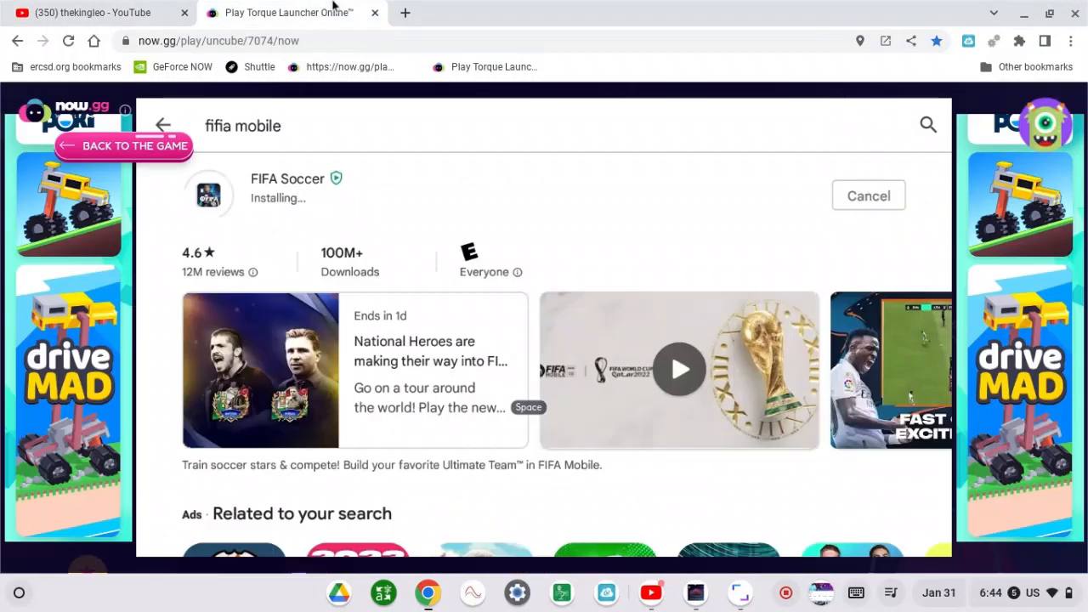
{"action": "mouse_move", "coordinate": [388, 143]}
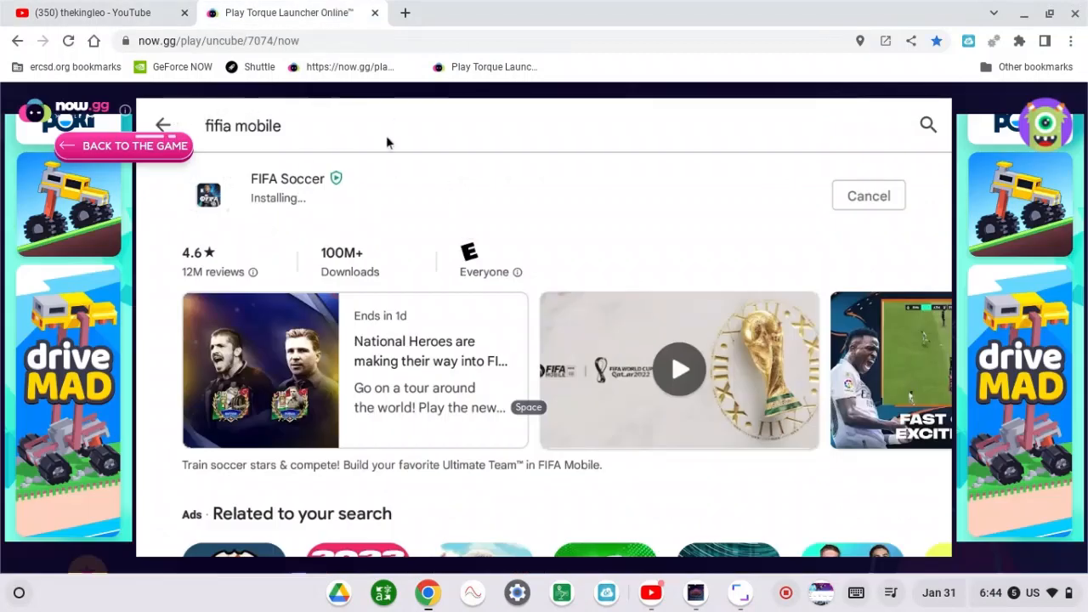